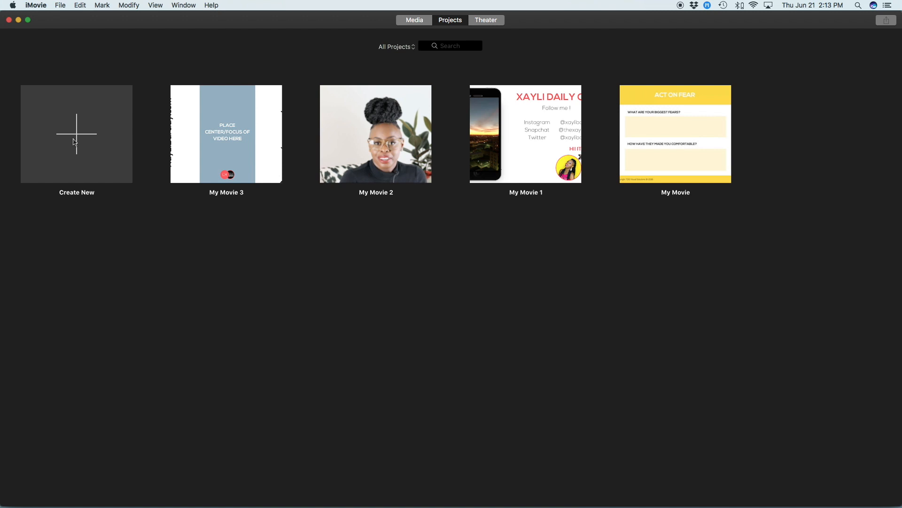
Create a new Movie project, My Movie 4, from Create New in the Projects browser
left_click(77, 134)
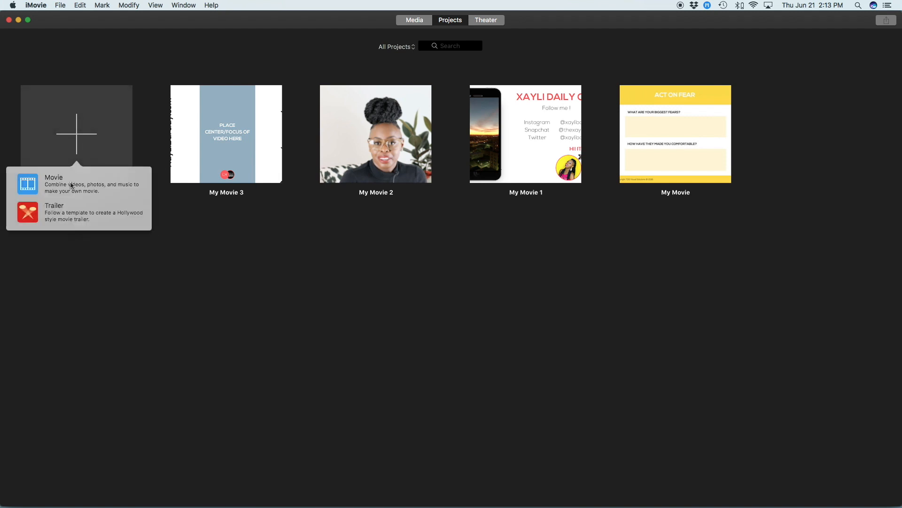
mouse_move(60, 184)
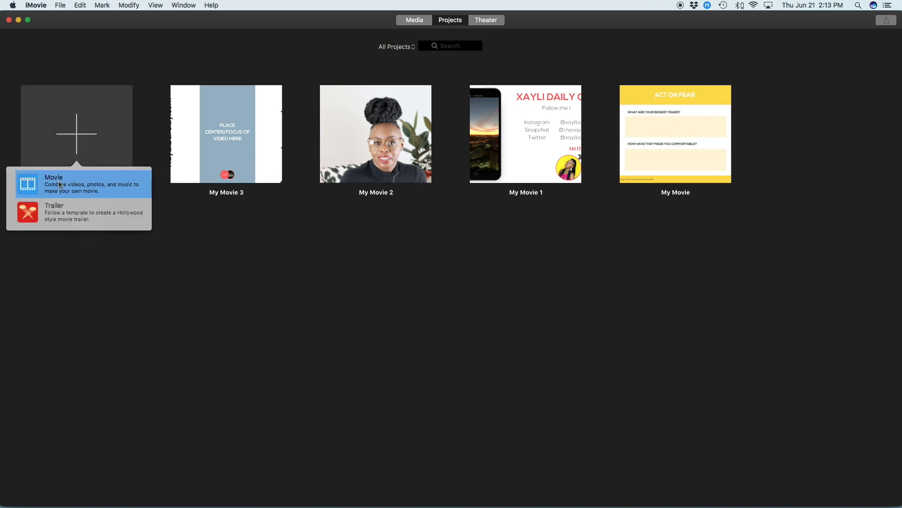
left_click(54, 183)
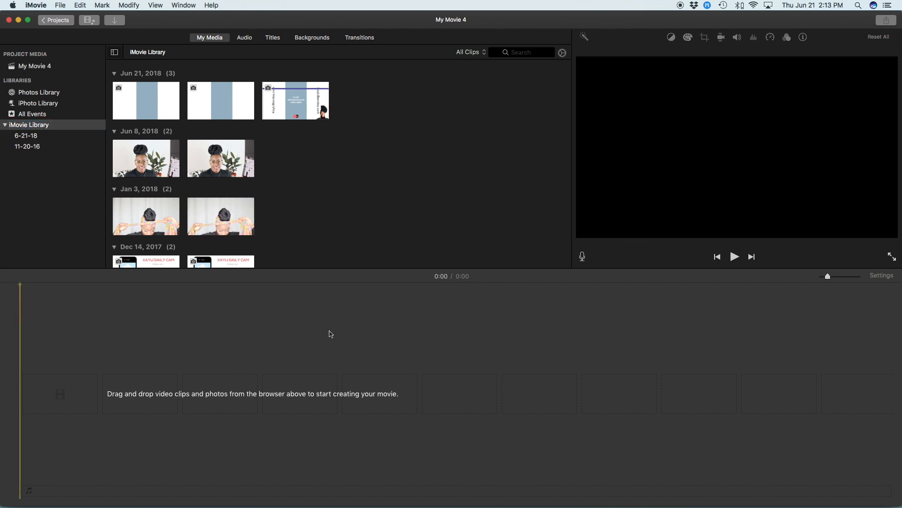
mouse_move(334, 328)
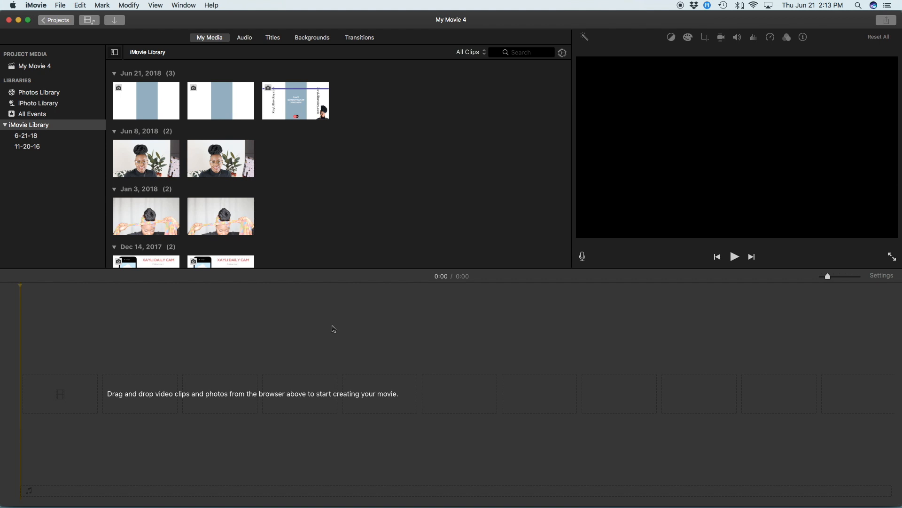
mouse_move(317, 74)
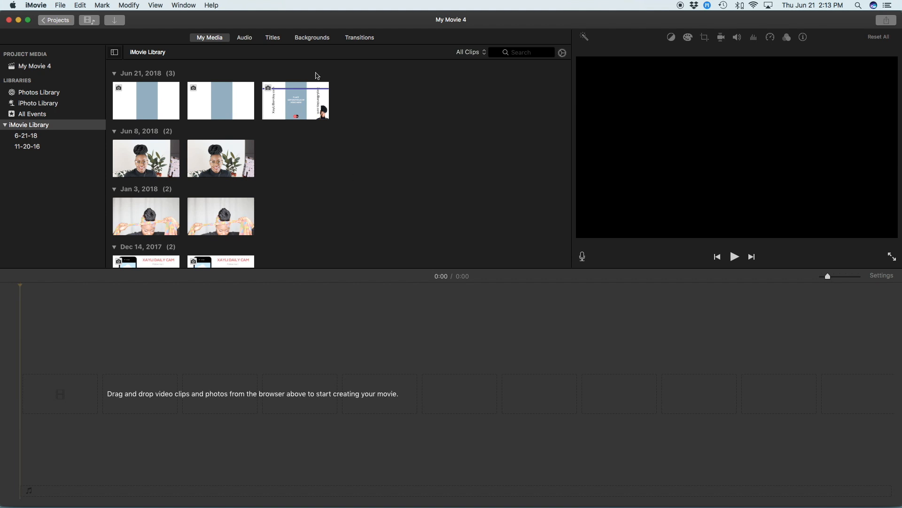
Add the XayLiBarclay template image as a 4-second timeline clip with Fit cropping
left_click(295, 100)
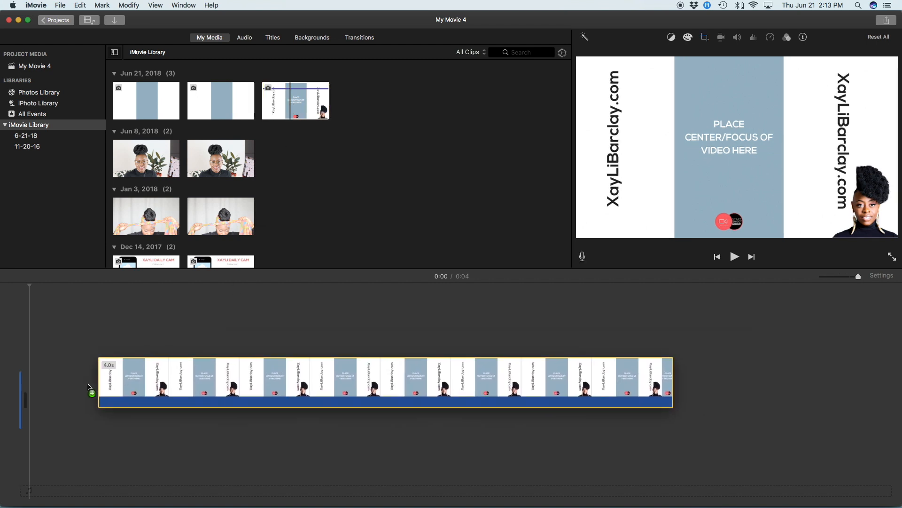
left_click(704, 37)
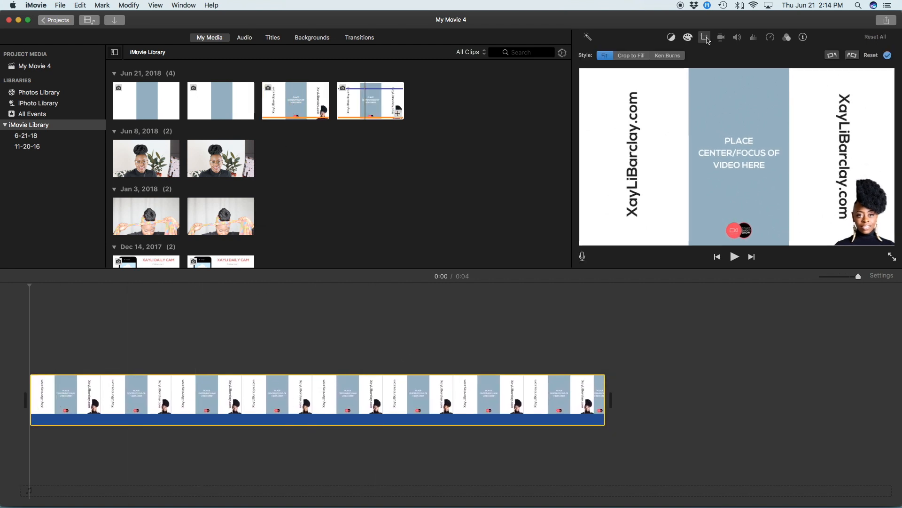
mouse_move(604, 55)
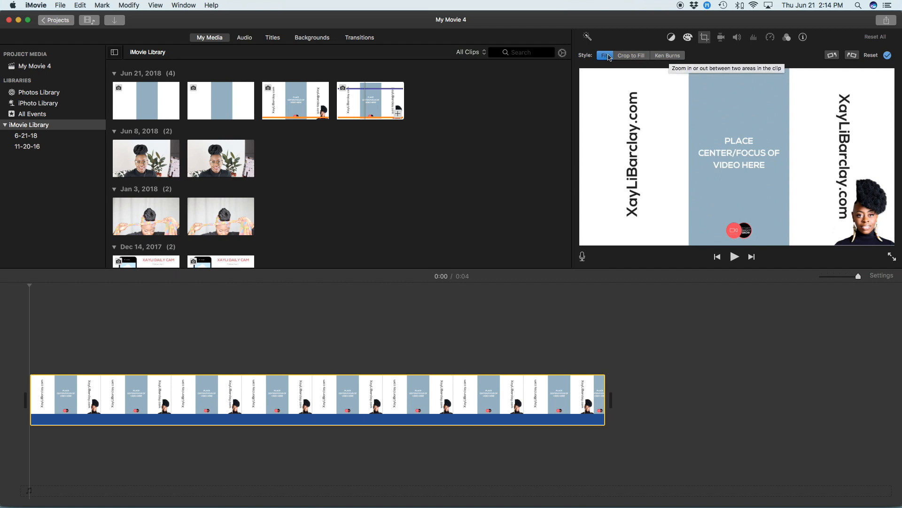
left_click(276, 399)
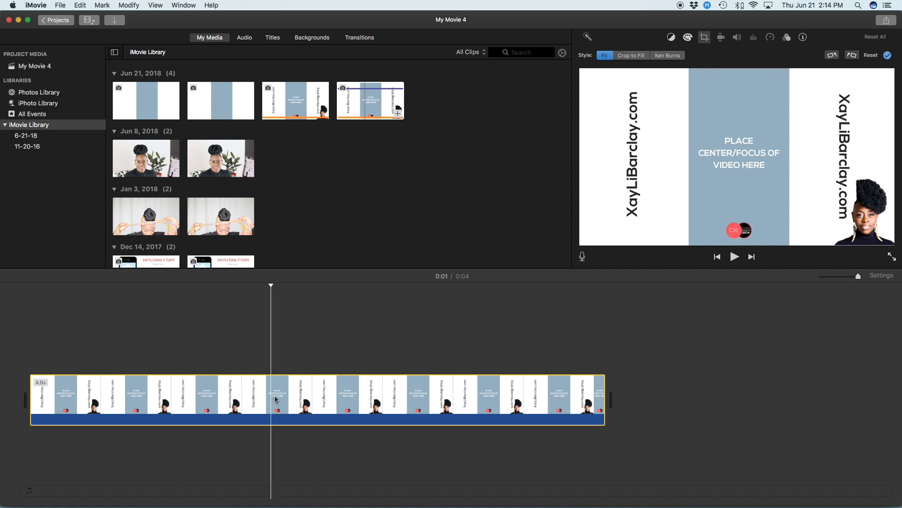
mouse_move(277, 397)
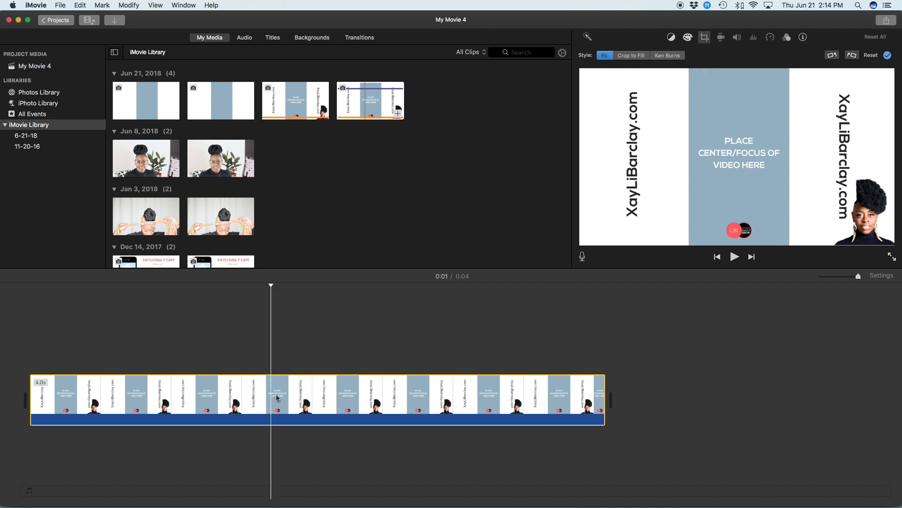
mouse_move(397, 381)
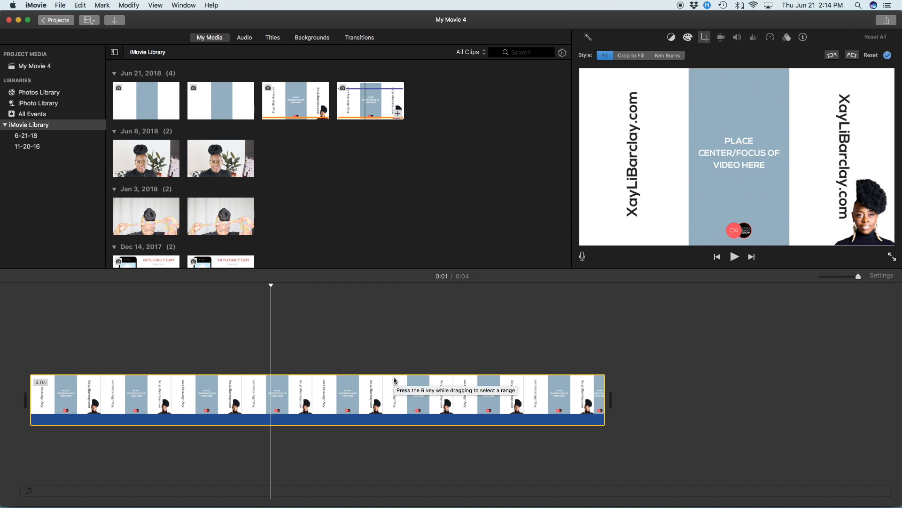
mouse_move(450, 403)
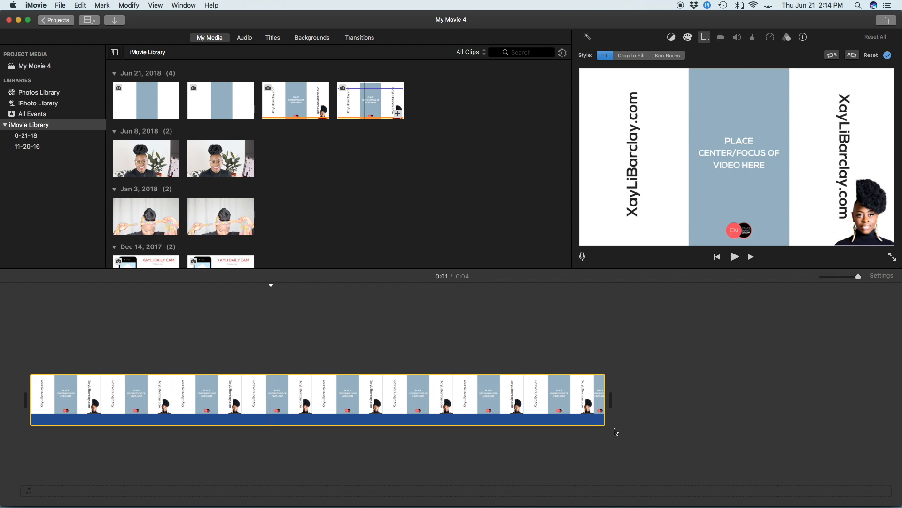
mouse_move(612, 427)
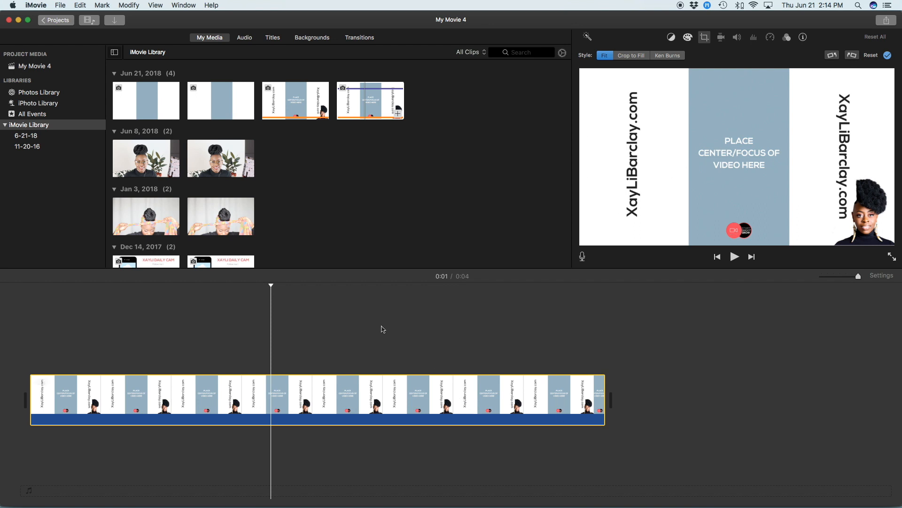
left_click(370, 100)
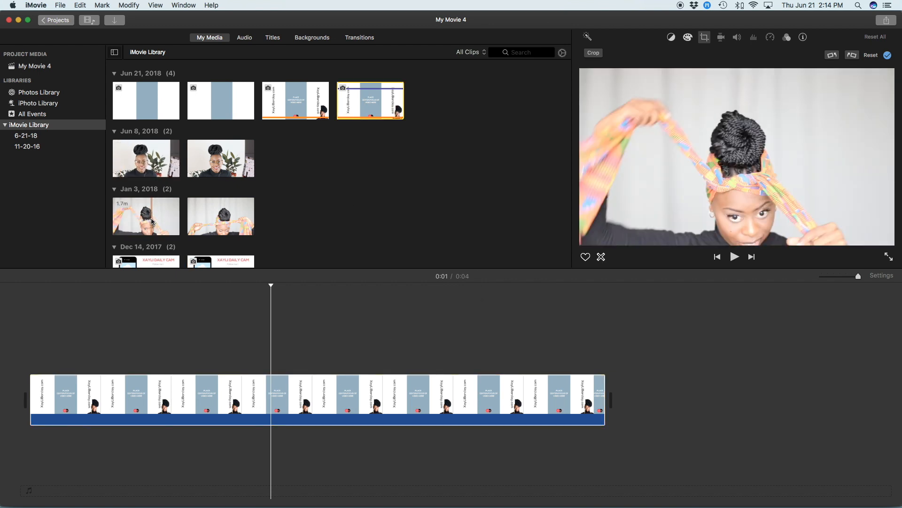
Layer the 4:40 Jun 8 talking-head clip above the template as a cutaway overlay
left_click(146, 216)
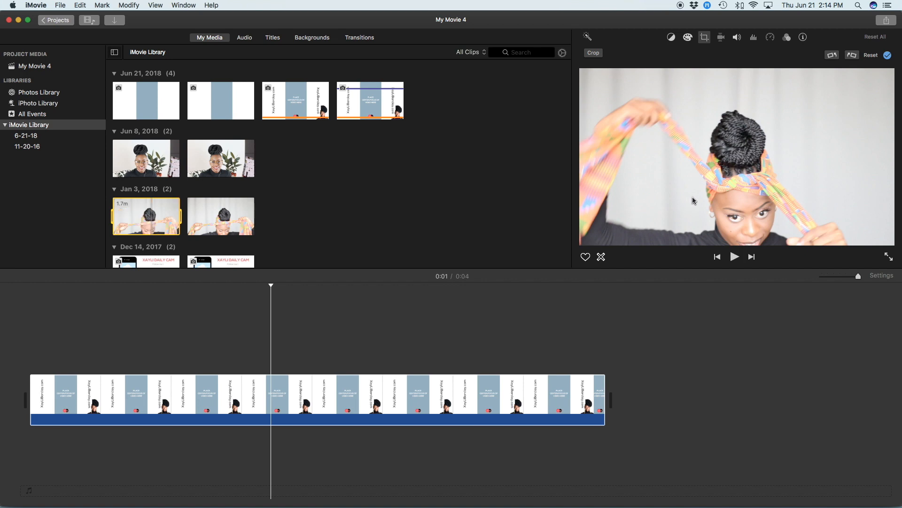
mouse_move(798, 287)
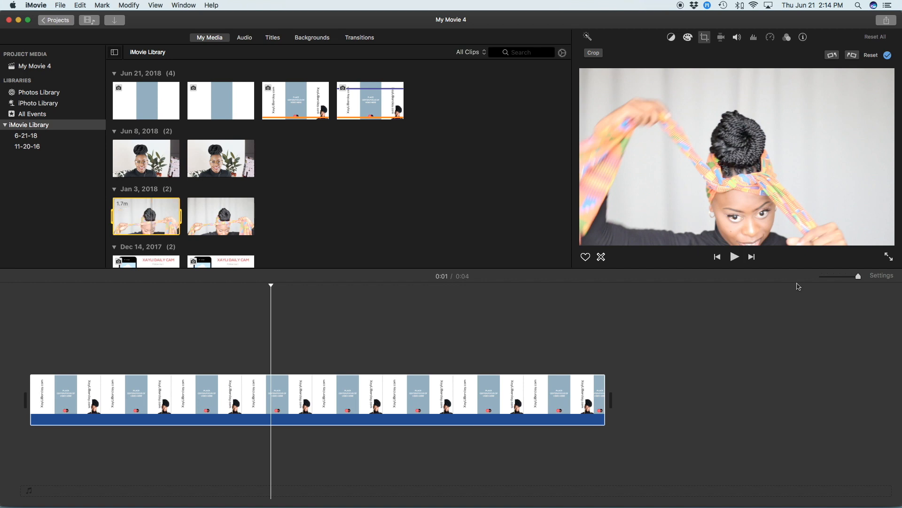
mouse_move(230, 183)
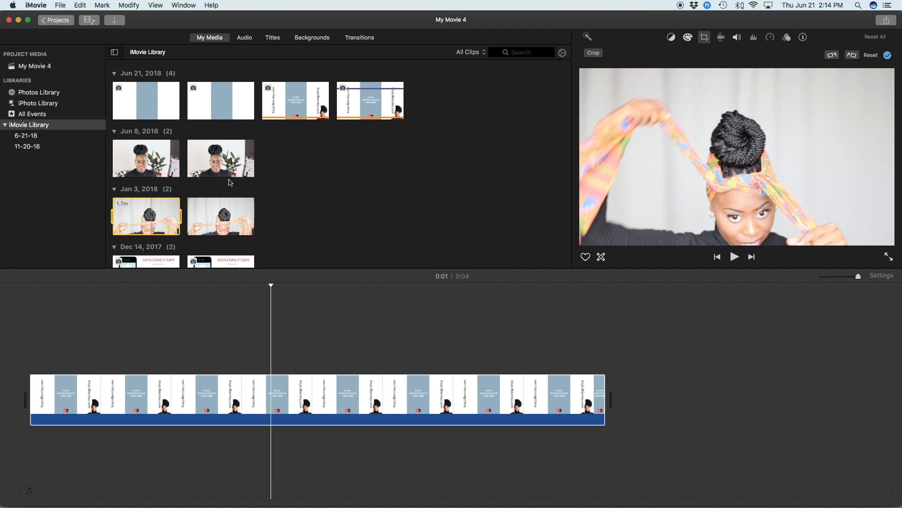
left_click(221, 158)
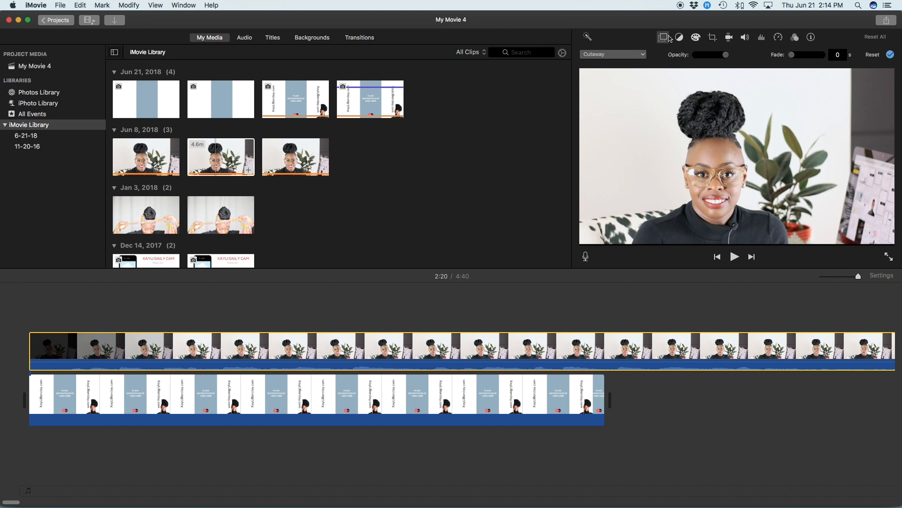
left_click(416, 402)
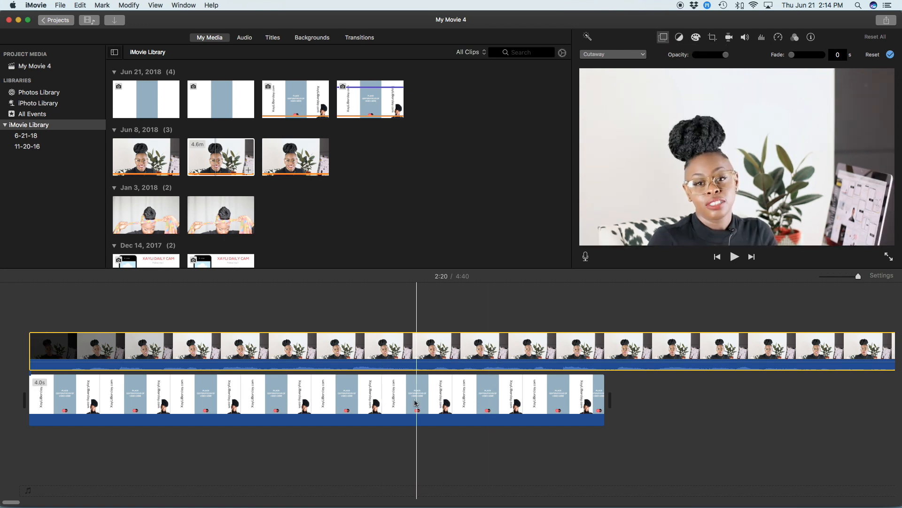
left_click(401, 400)
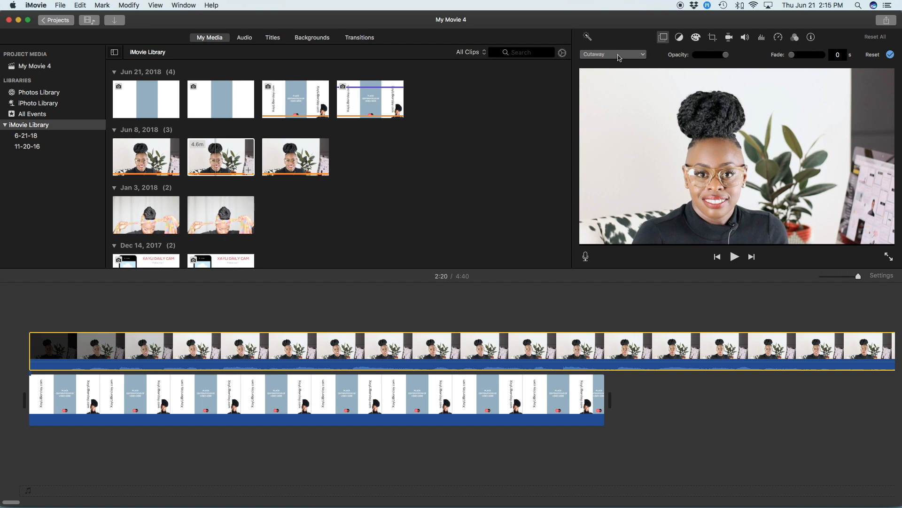
Switch the talking-head overlay style to Picture in Picture
left_click(613, 54)
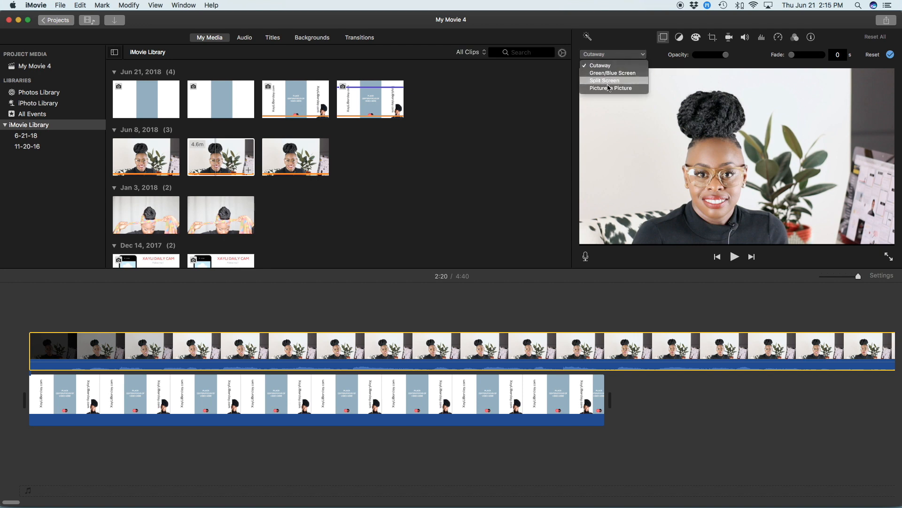
left_click(611, 88)
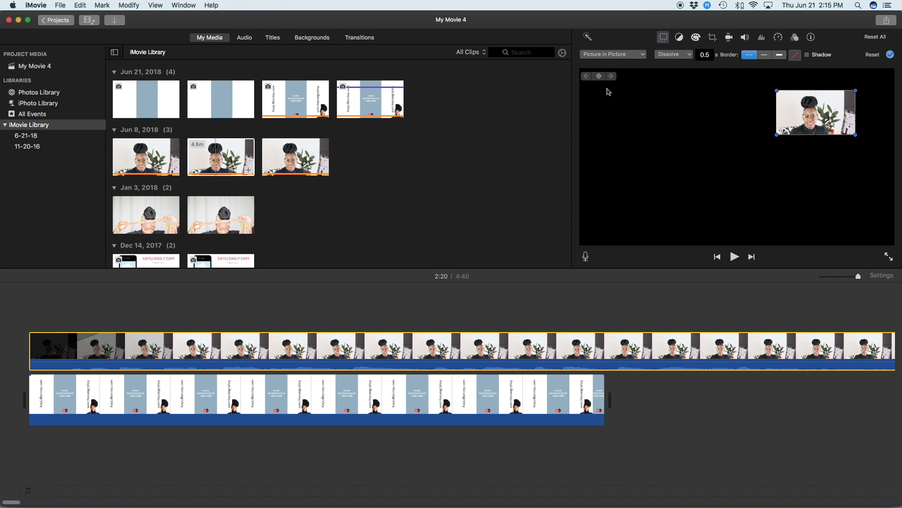
mouse_move(468, 262)
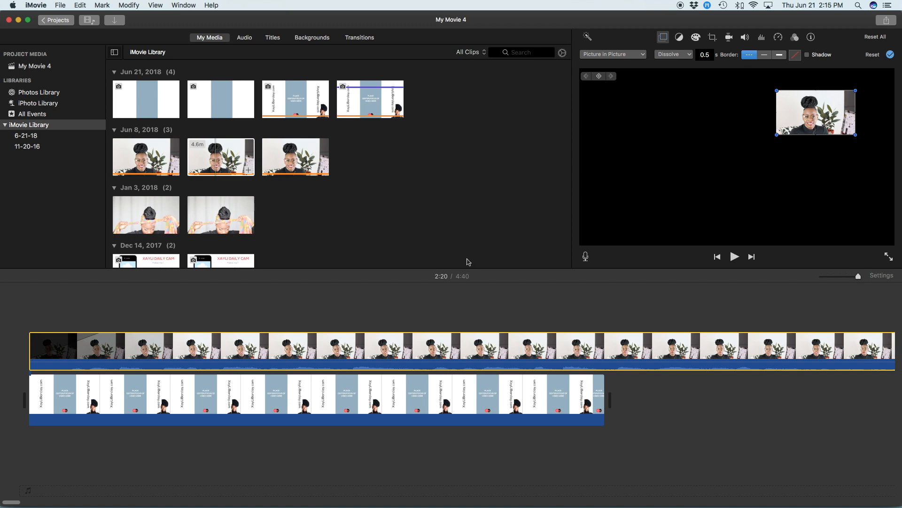
left_click(409, 394)
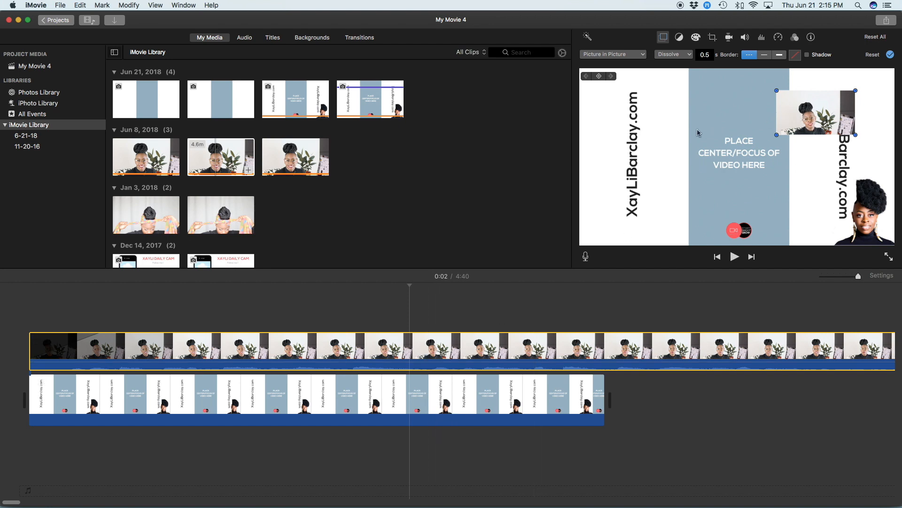
mouse_move(777, 135)
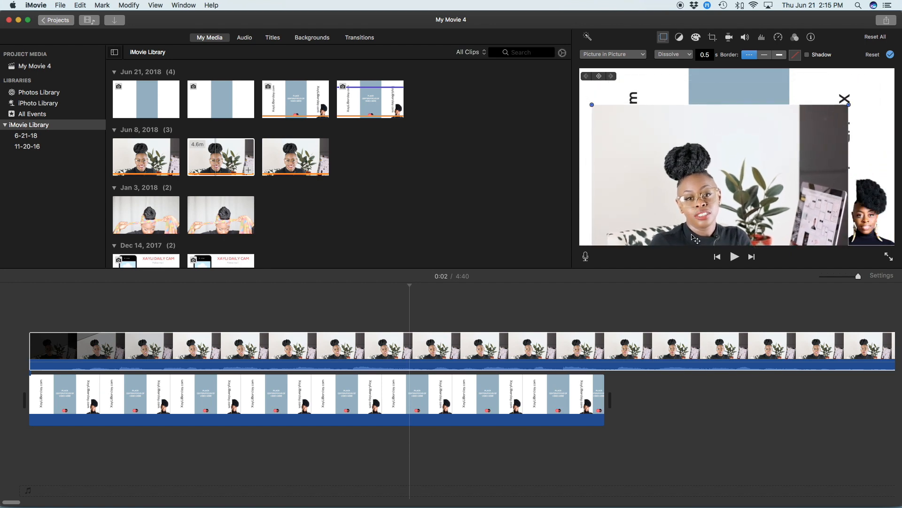
mouse_move(706, 198)
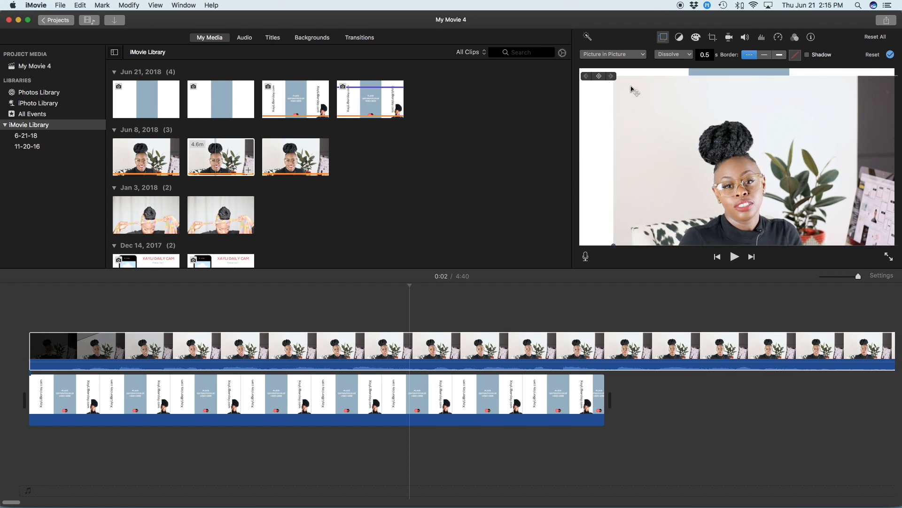
mouse_move(639, 257)
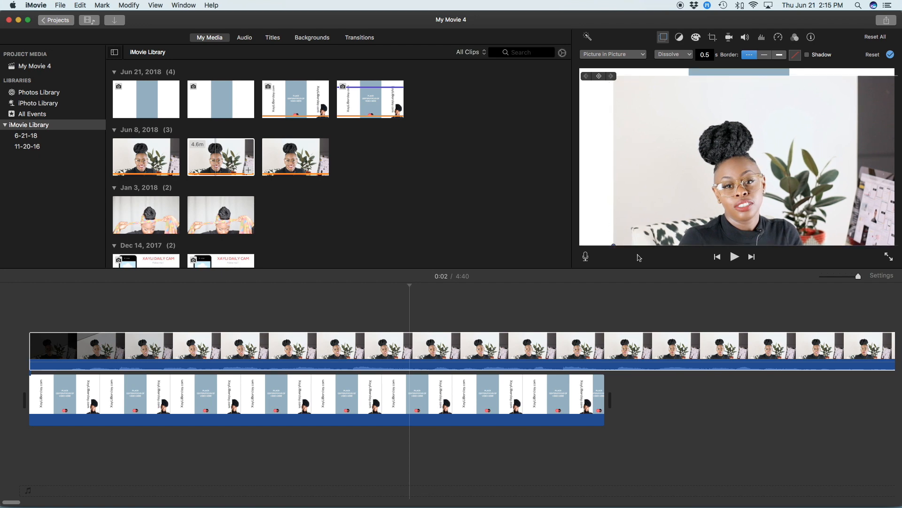
mouse_move(616, 248)
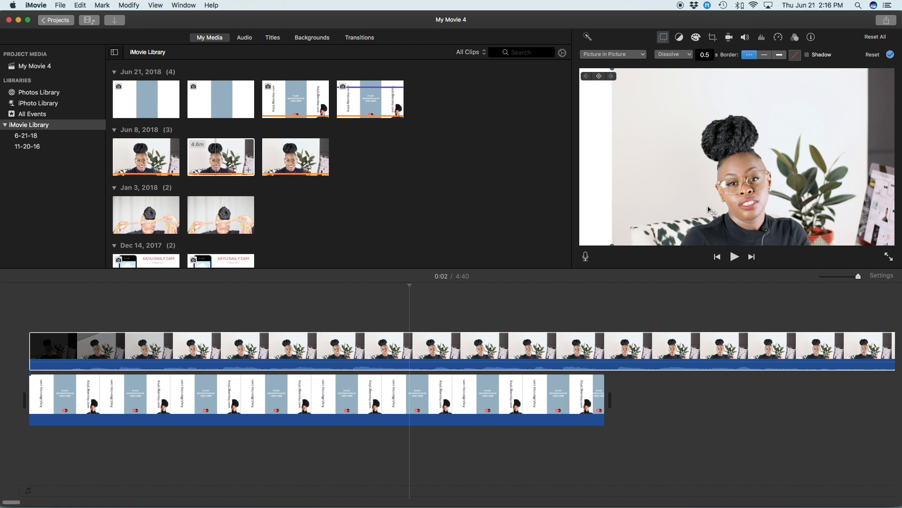
Confirm the inset enlarged to cover nearly the whole frame with the checkmark
left_click(523, 347)
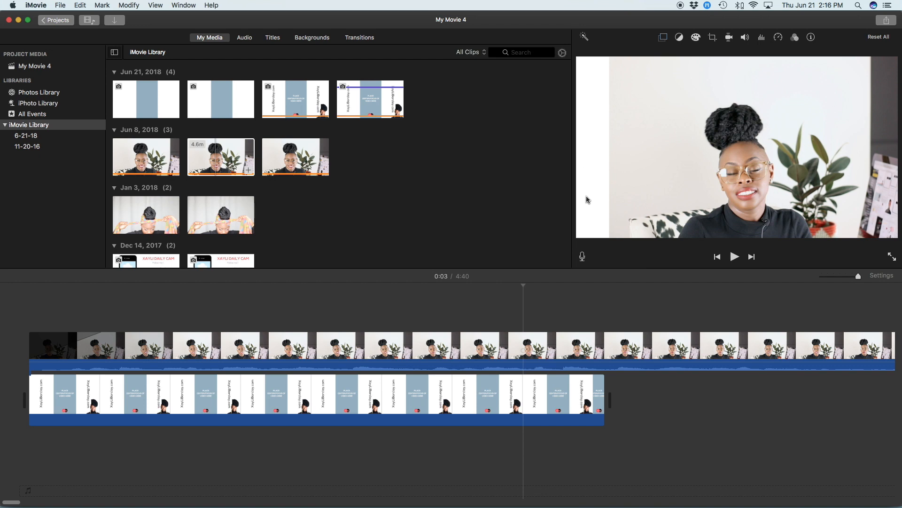
mouse_move(656, 162)
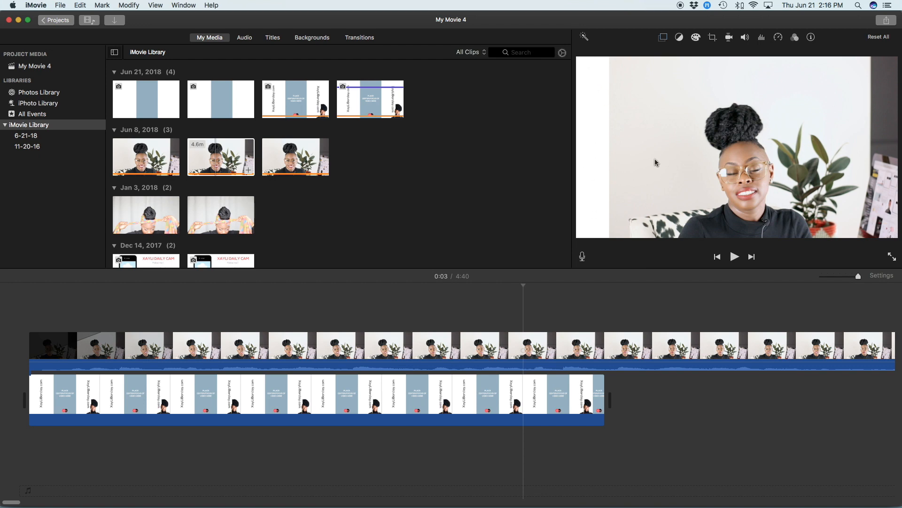
mouse_move(695, 67)
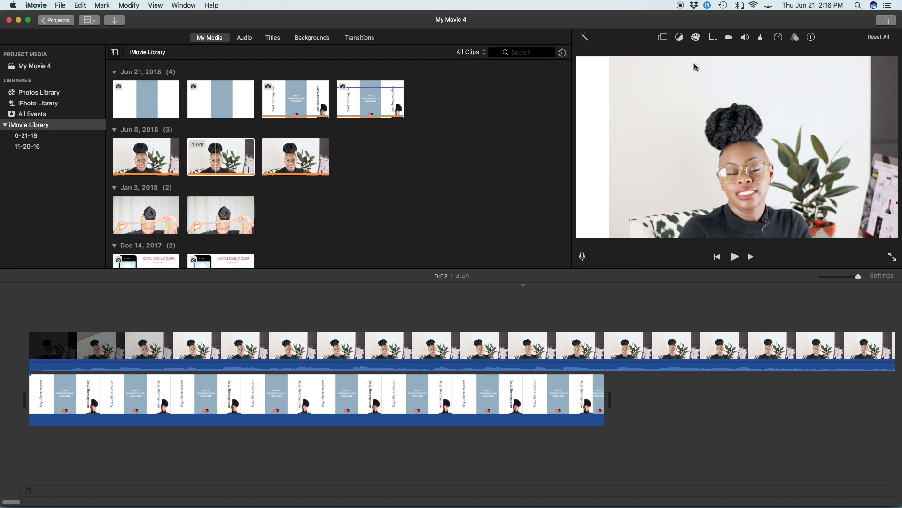
mouse_move(712, 244)
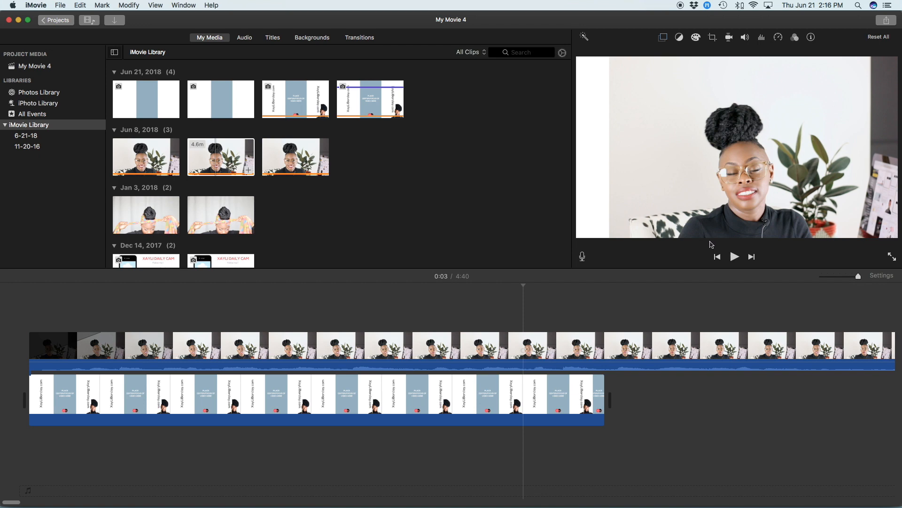
mouse_move(760, 207)
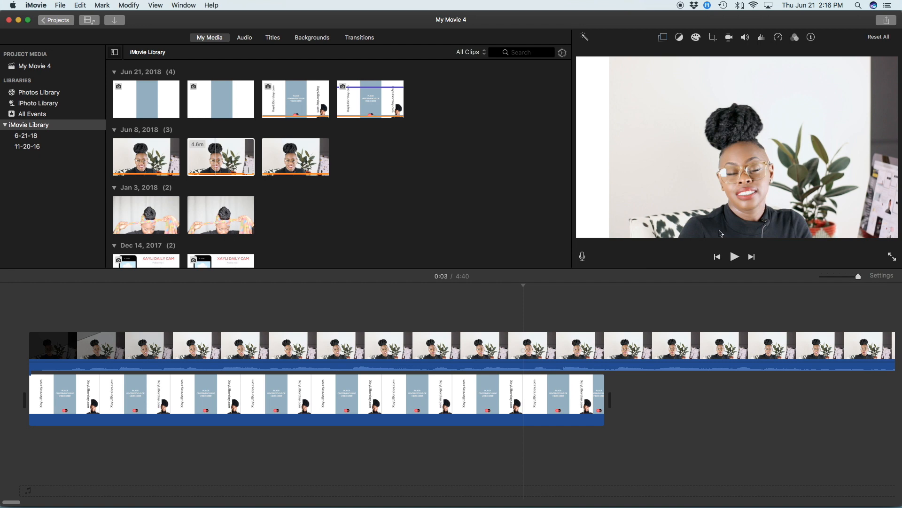
mouse_move(749, 212)
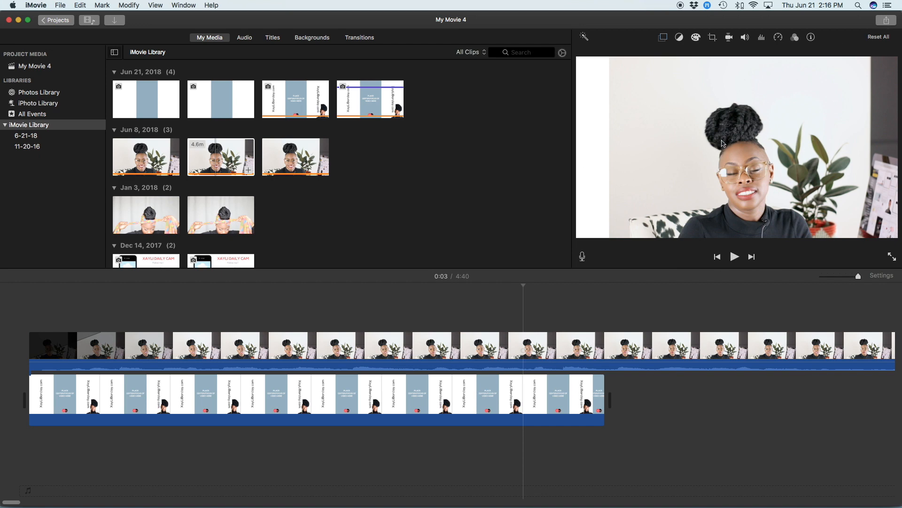
left_click(497, 407)
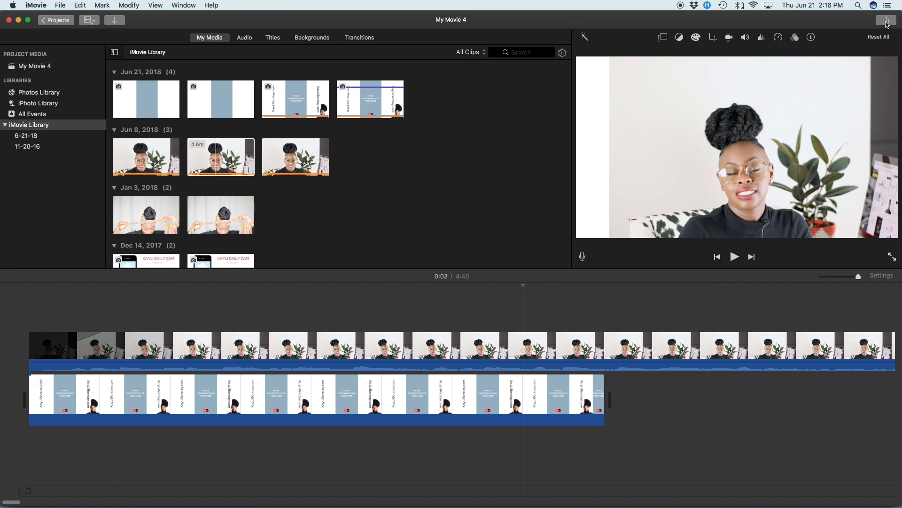
Export the movie as a File named 'IGTV' at 1080p with Better Quality compression
left_click(885, 21)
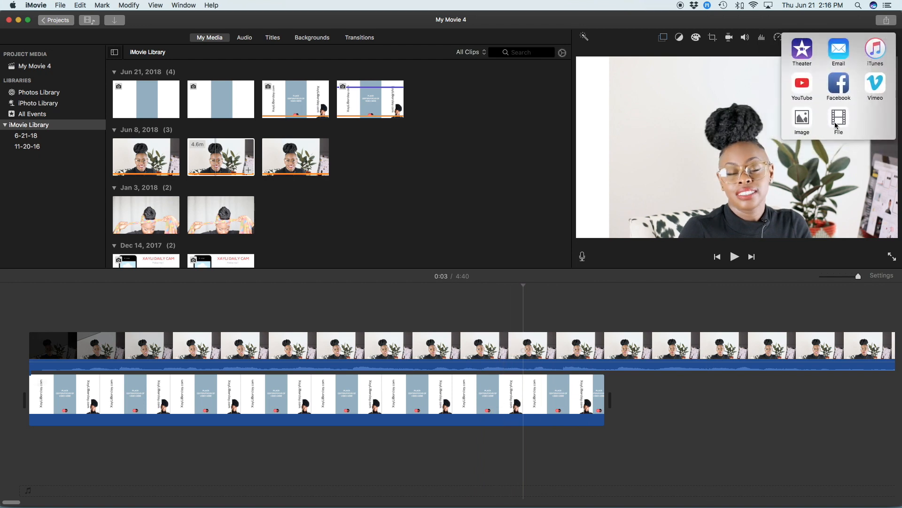
left_click(839, 117)
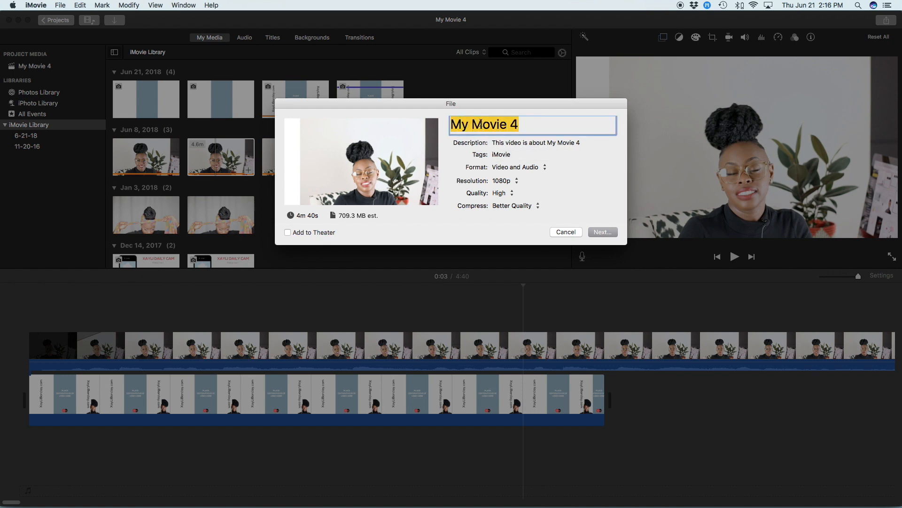
type("IGT")
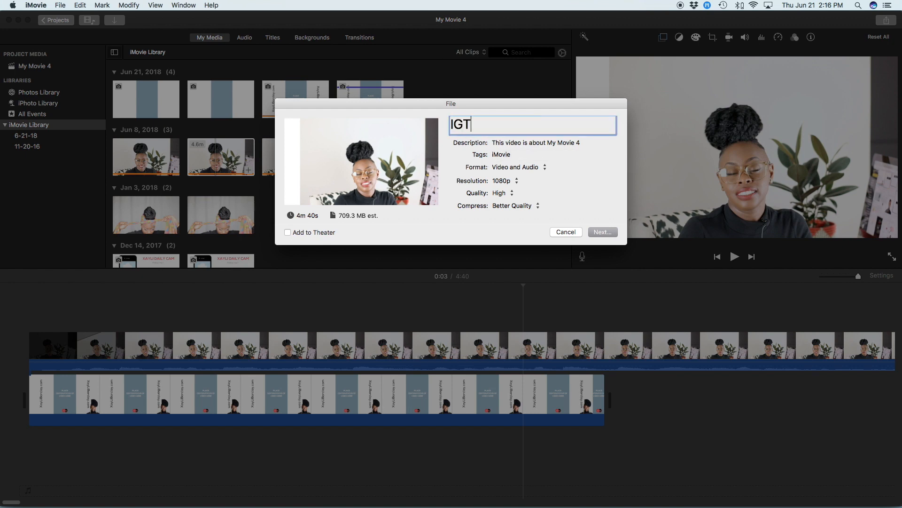
type("V")
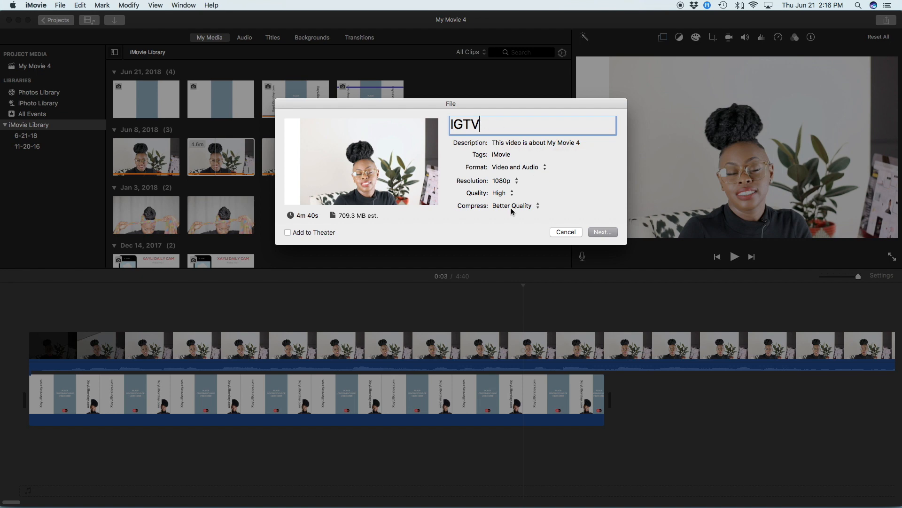
left_click(512, 205)
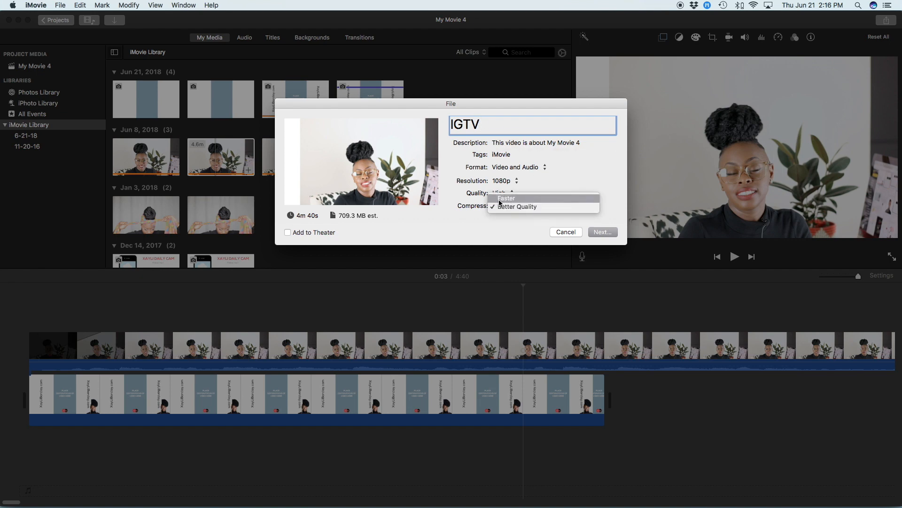
mouse_move(504, 206)
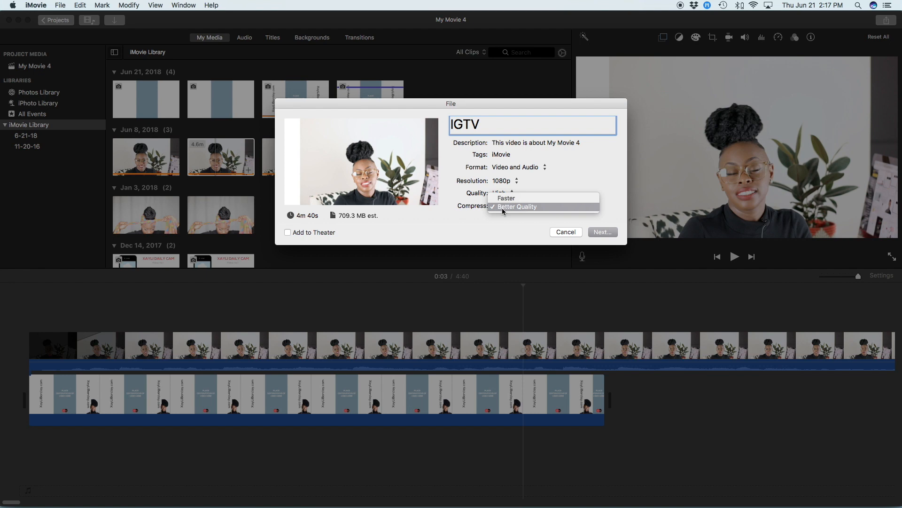
left_click(517, 206)
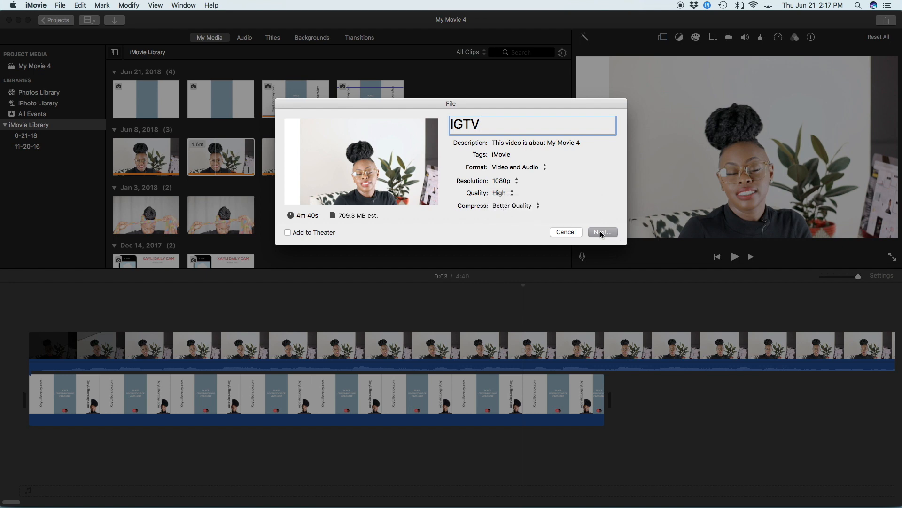
left_click(602, 232)
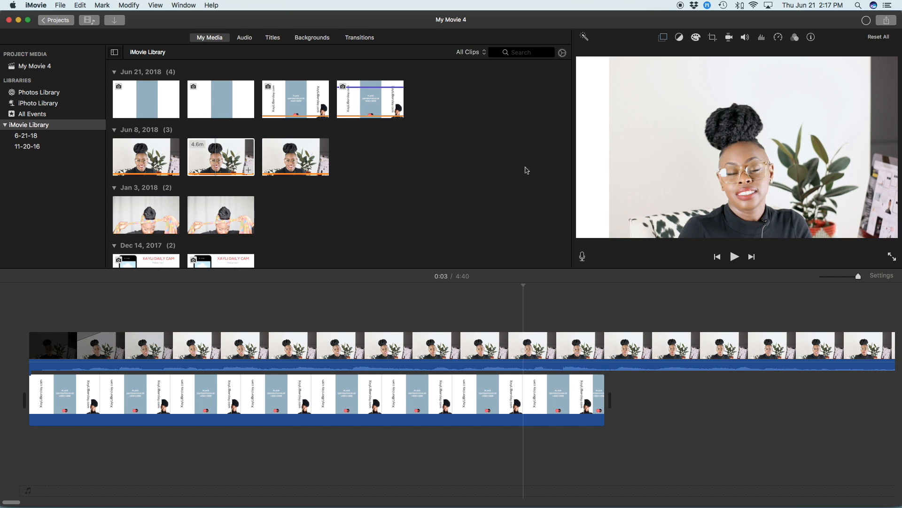
mouse_move(589, 214)
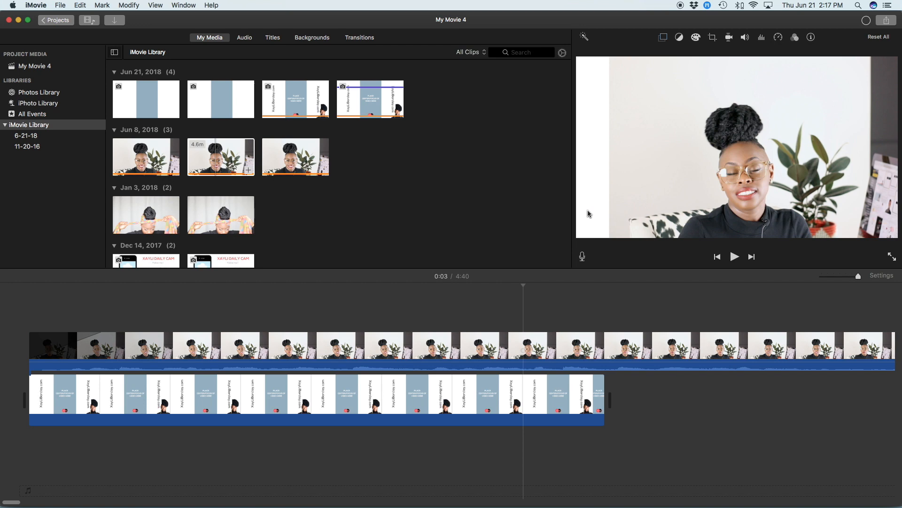
mouse_move(702, 40)
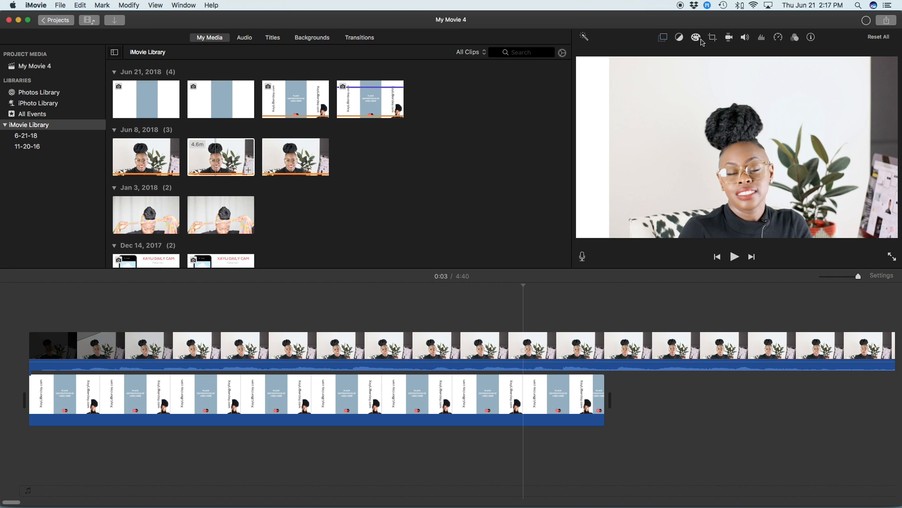
mouse_move(806, 221)
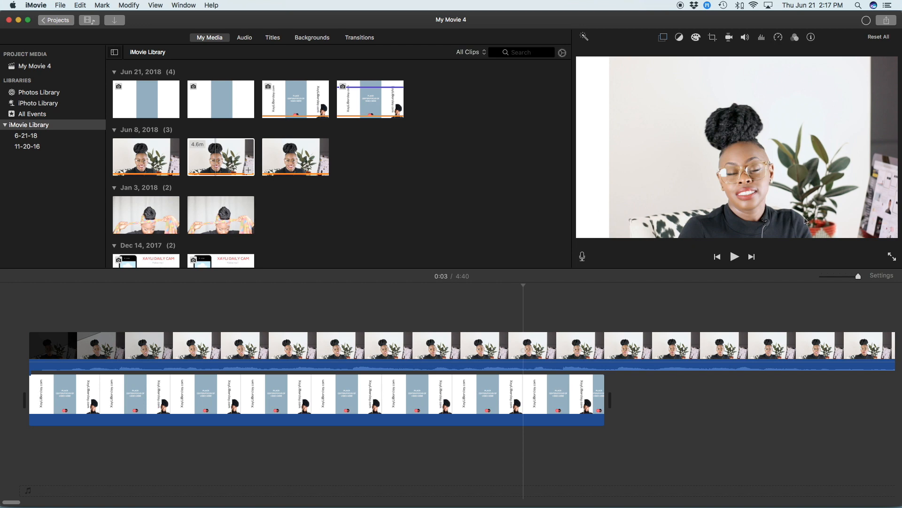